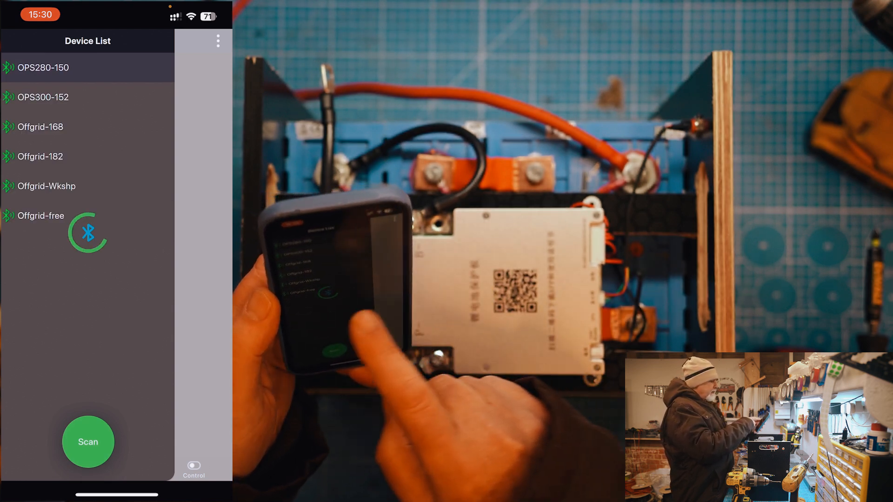
Connect to the battery from the device list and open its settings.
click(42, 68)
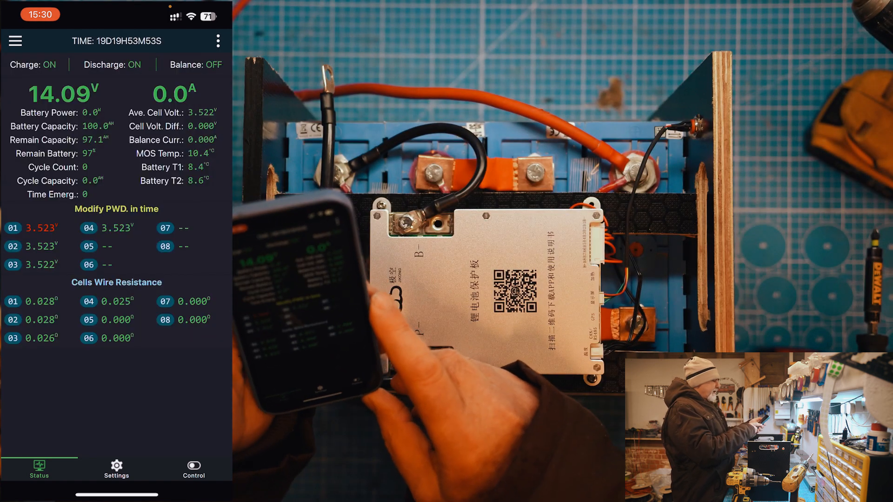
click(116, 468)
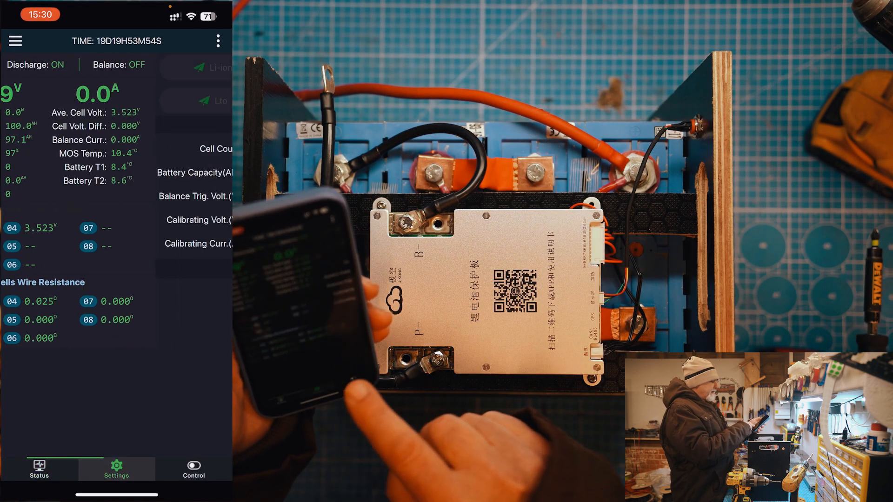
click(116, 469)
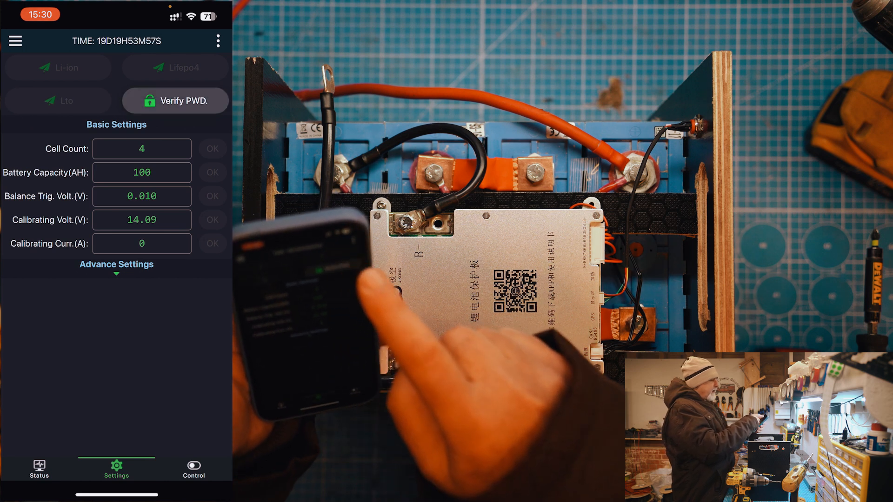
click(175, 100)
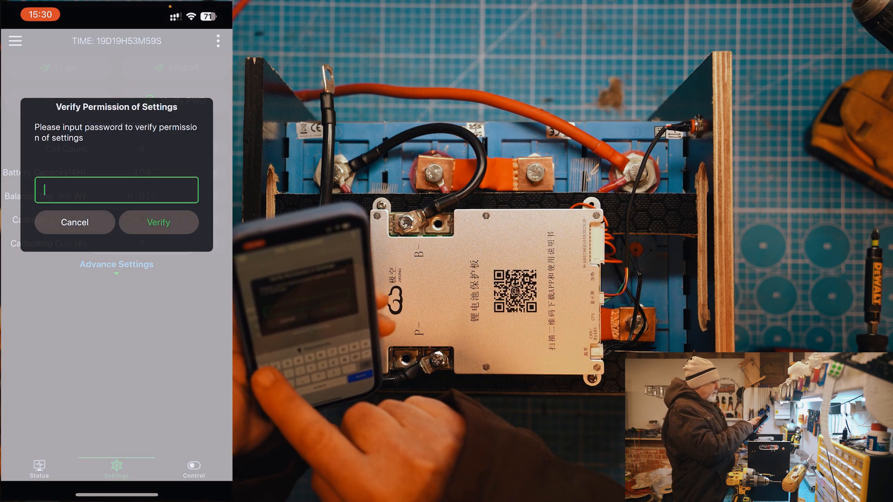
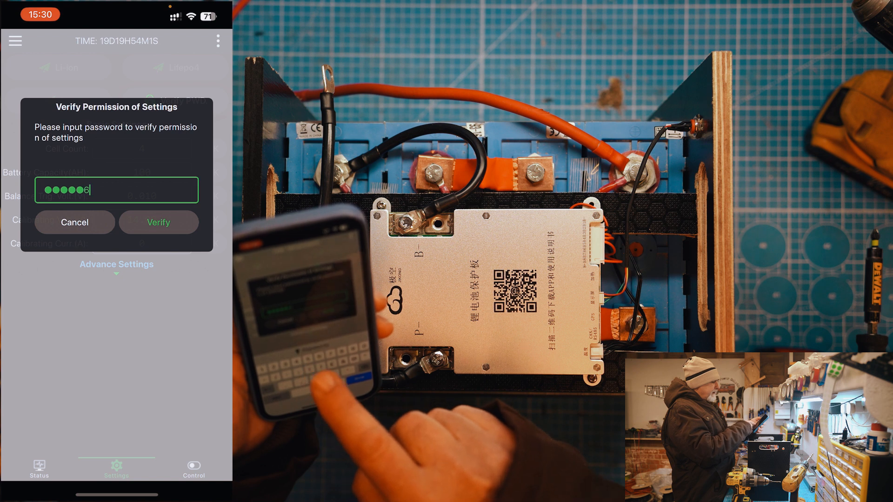
click(158, 222)
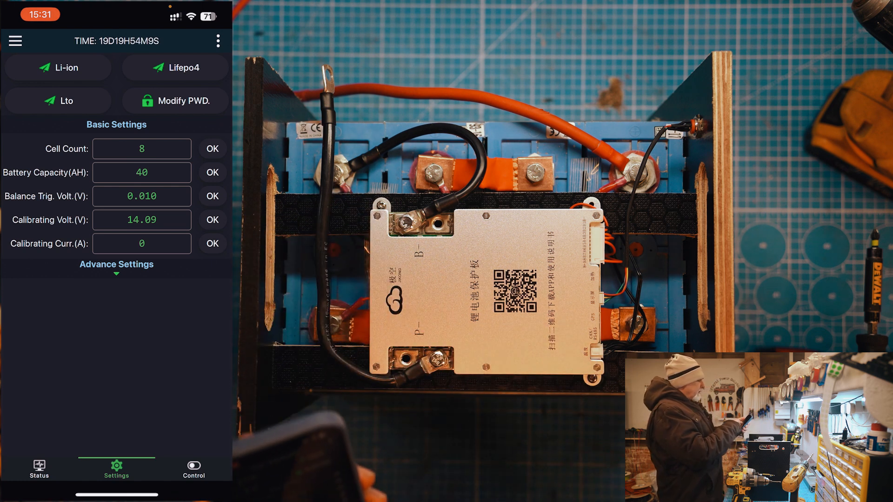
Change the cell count from 8 to 4 and capacity from 40 to 100 Ah.
click(141, 149)
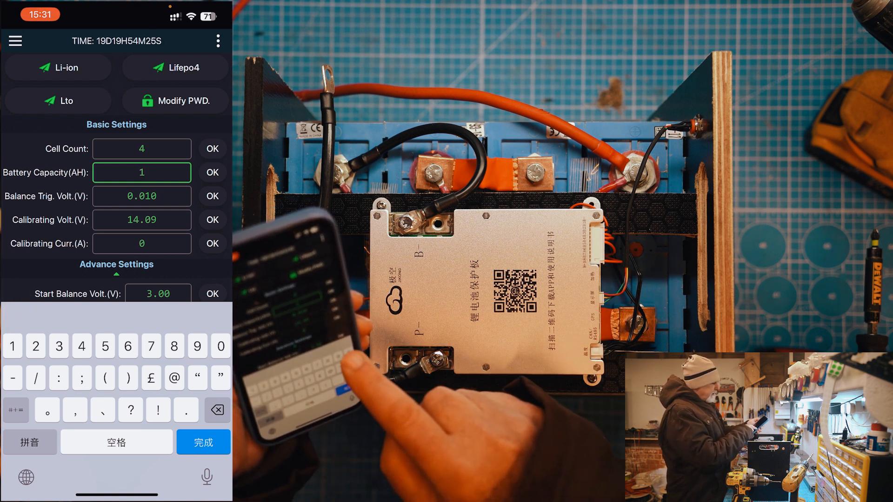
text(00)
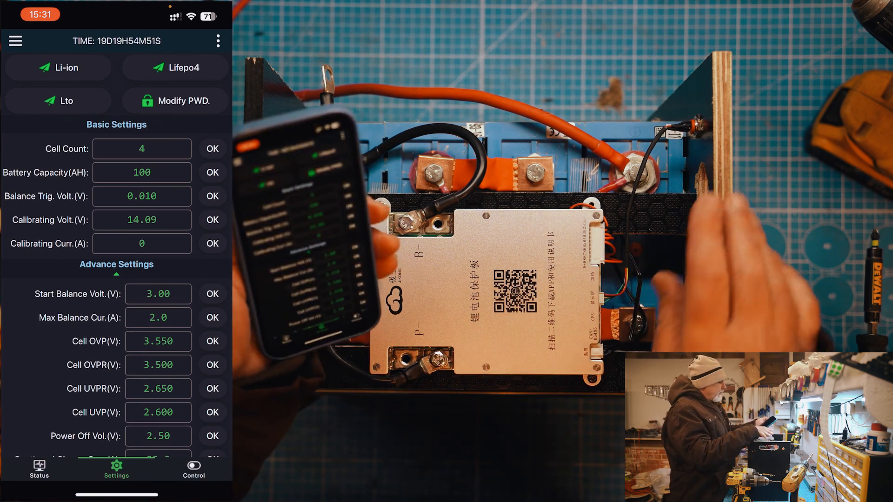
Apply Continued Discharge Current 100 A, then scroll toward Charge UTPR to set 5 °C.
scroll(down, 3)
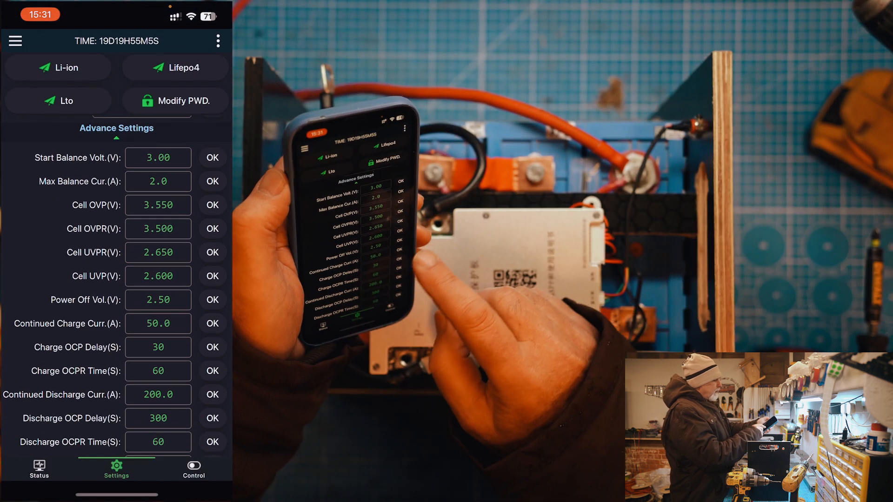
scroll(down, 3)
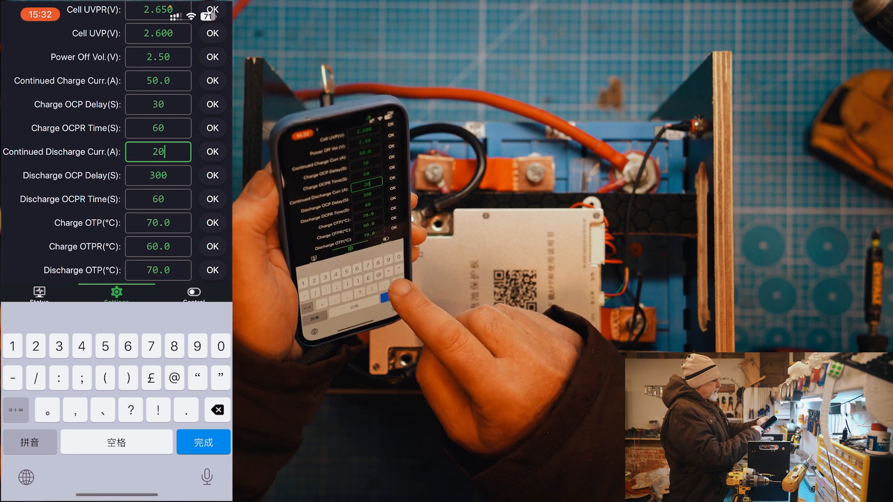
click(217, 410)
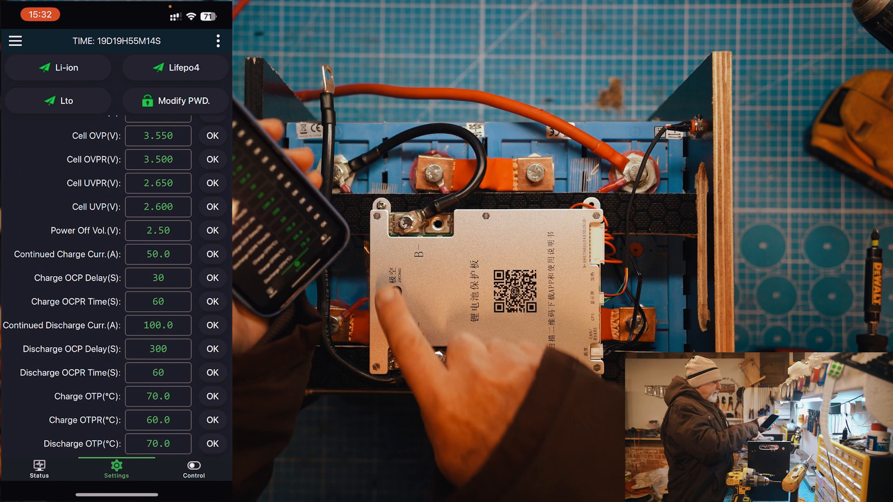
scroll(down, 3)
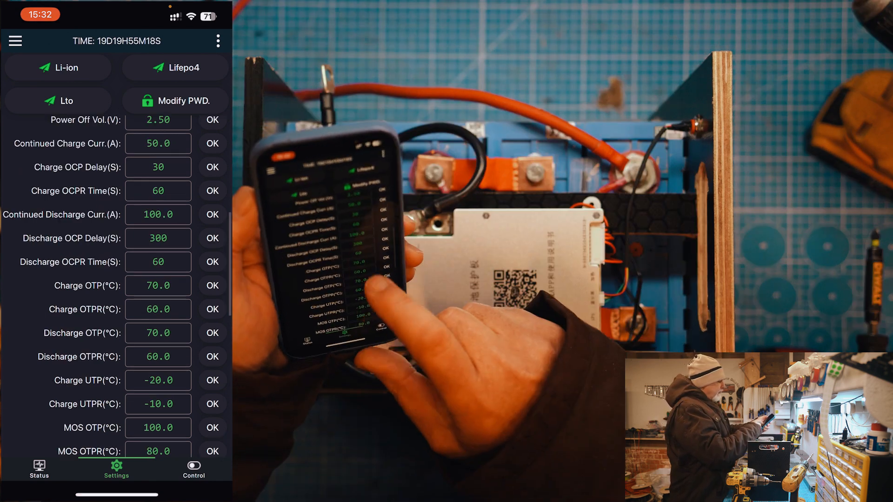
scroll(down, 3)
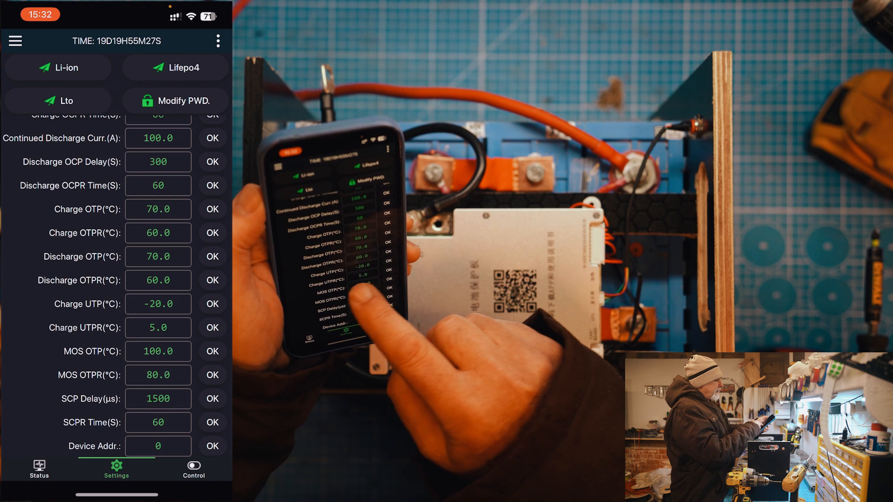
Apply Charge UTP of 2 °C and scroll to the 0.00 mΩ wire resistance settings.
click(157, 304)
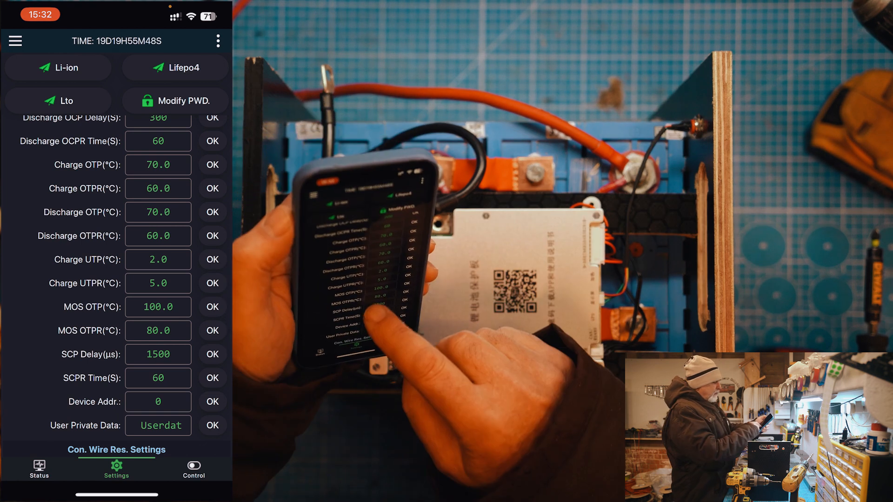
scroll(down, 3)
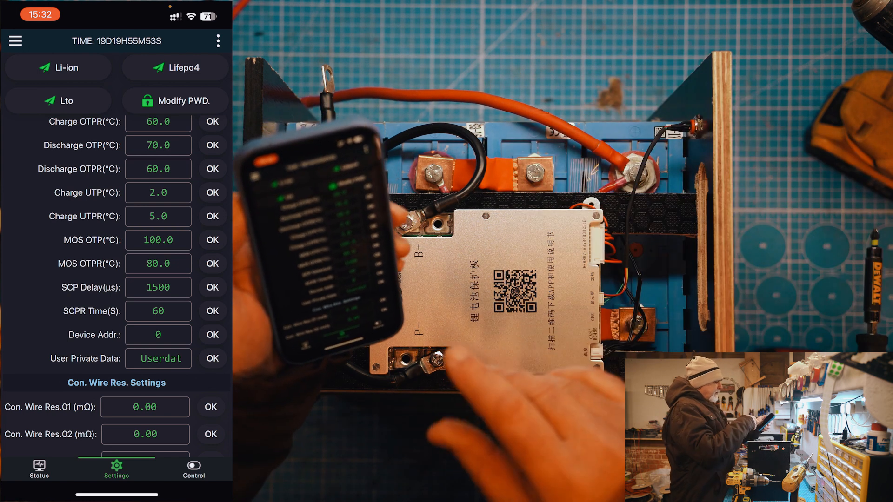
Go via the Control tab to the Status screen showing 14.09 V and 3.523 V cells.
click(193, 476)
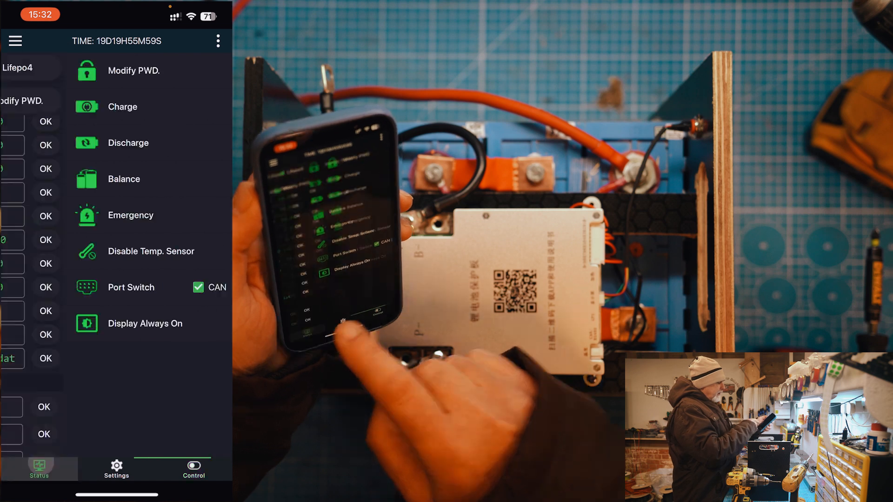
click(39, 466)
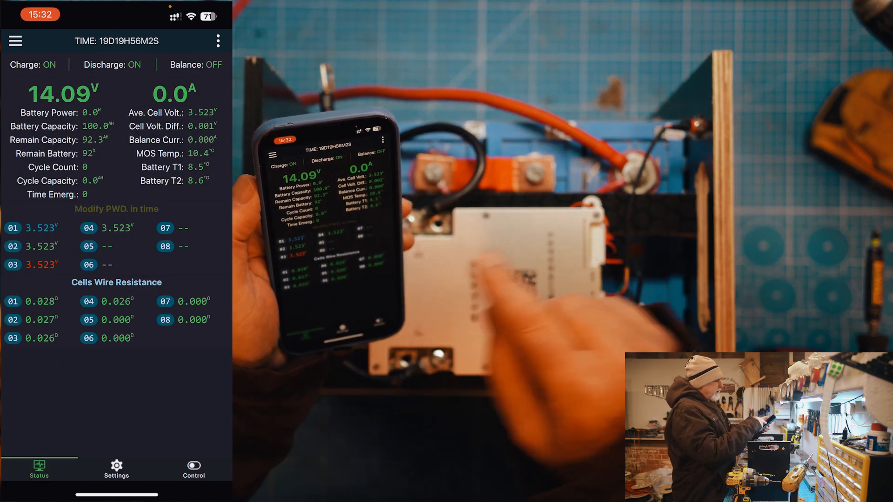